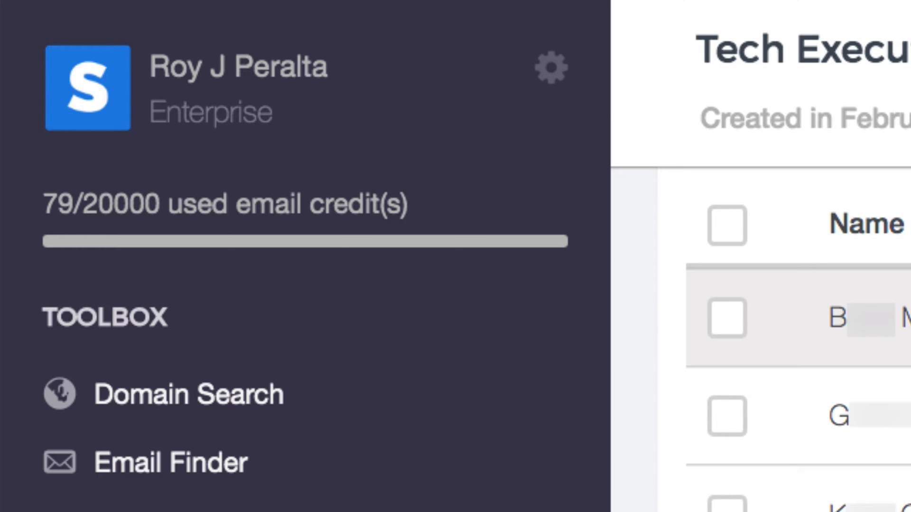
{"action": "mouse_move", "coordinate": [599, 87]}
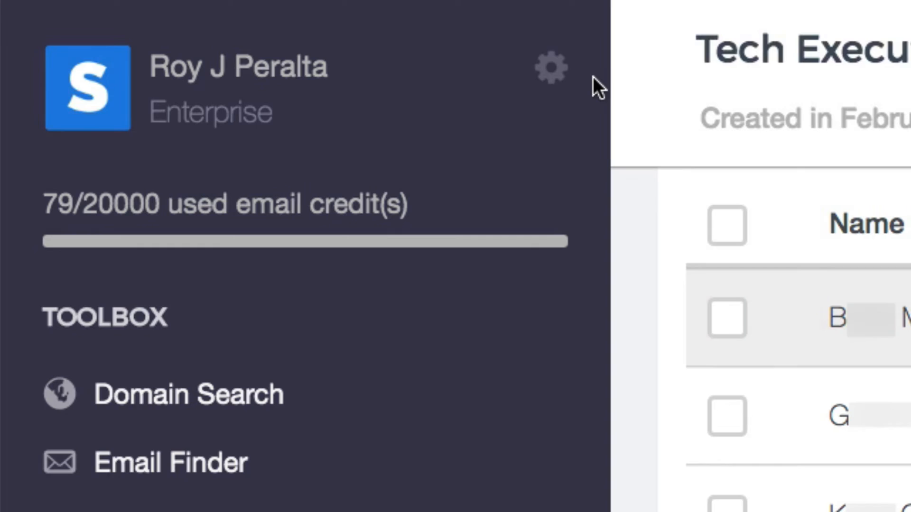
Reach the pricing page via Upgrade Account in the account gear menu.
{"action": "left_click", "coordinate": [546, 66]}
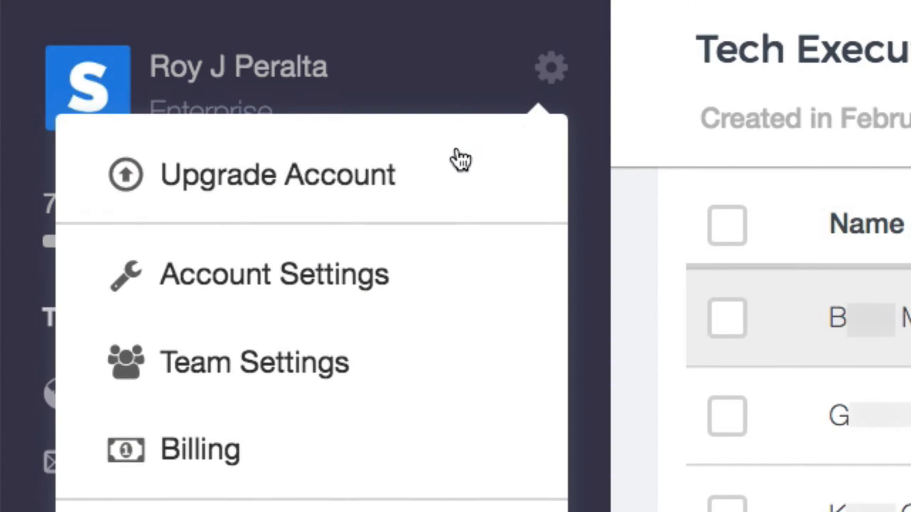
{"action": "left_click", "coordinate": [279, 174]}
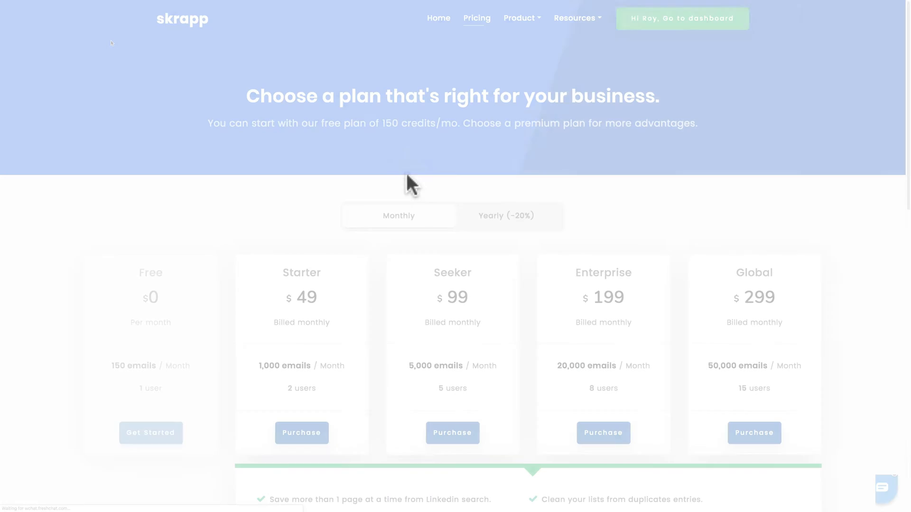
From the dashboard, create a new list named 'Tech Executive Outreach'.
{"action": "left_click", "coordinate": [683, 18]}
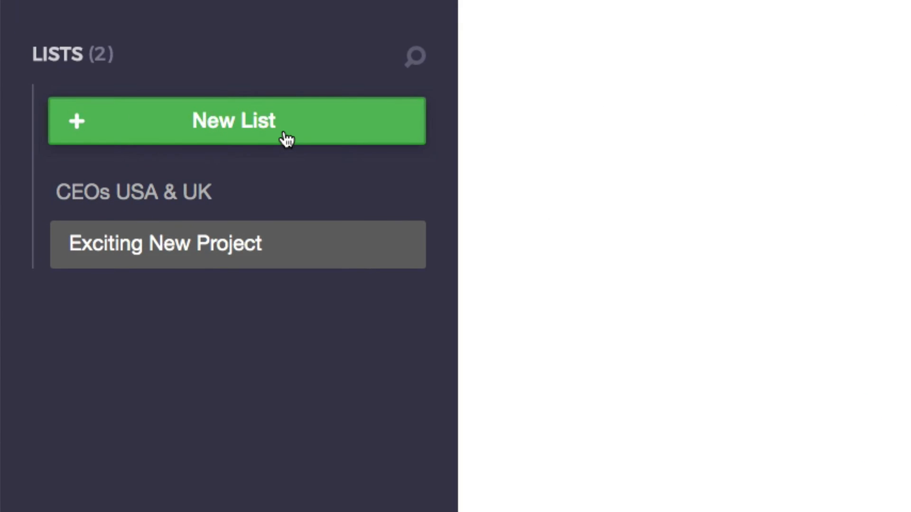
{"action": "left_click", "coordinate": [237, 121]}
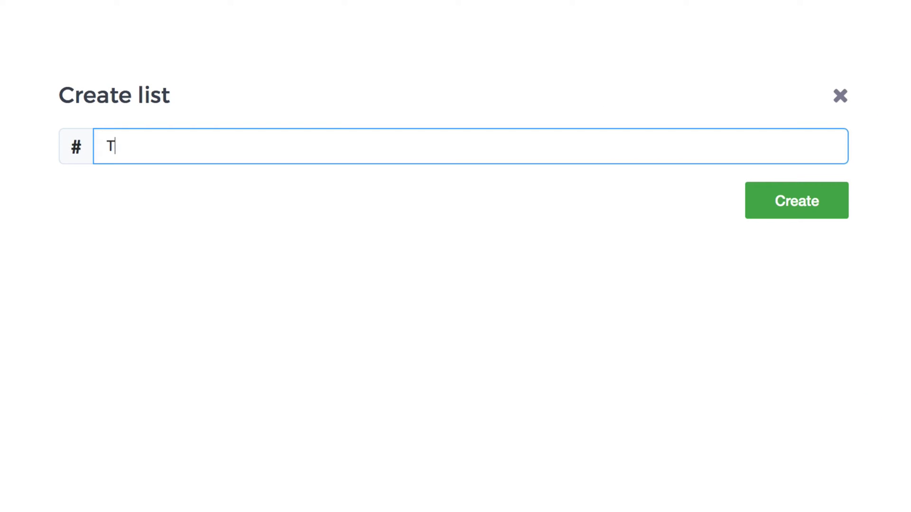
{"action": "type", "text": "ech Executive Outreach"}
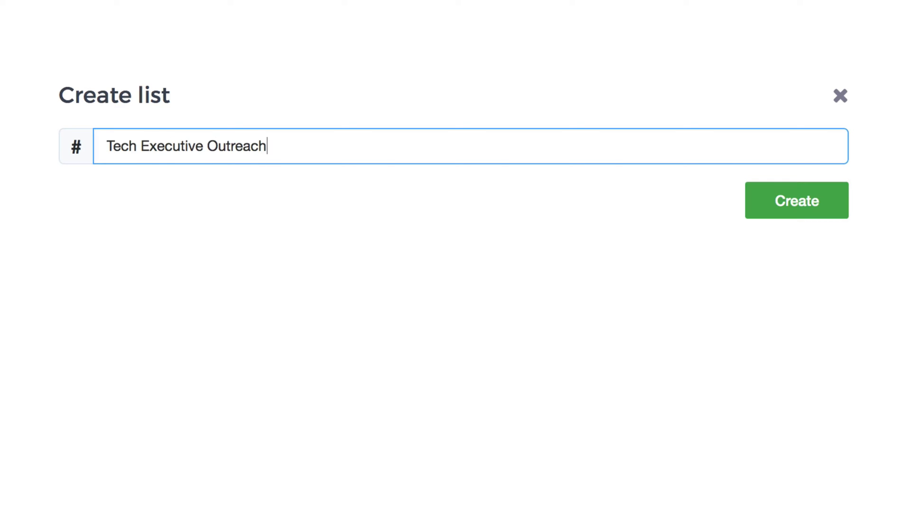
{"action": "left_click", "coordinate": [797, 200]}
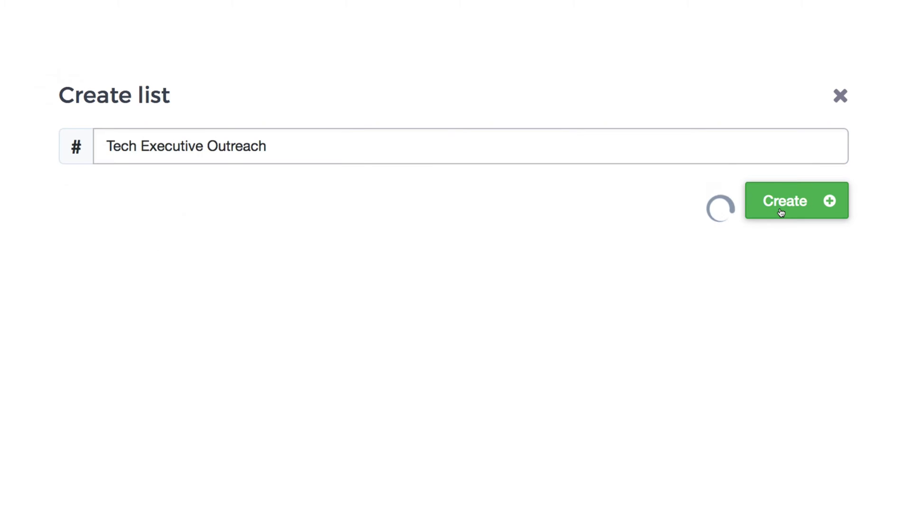
{"action": "left_click", "coordinate": [796, 200]}
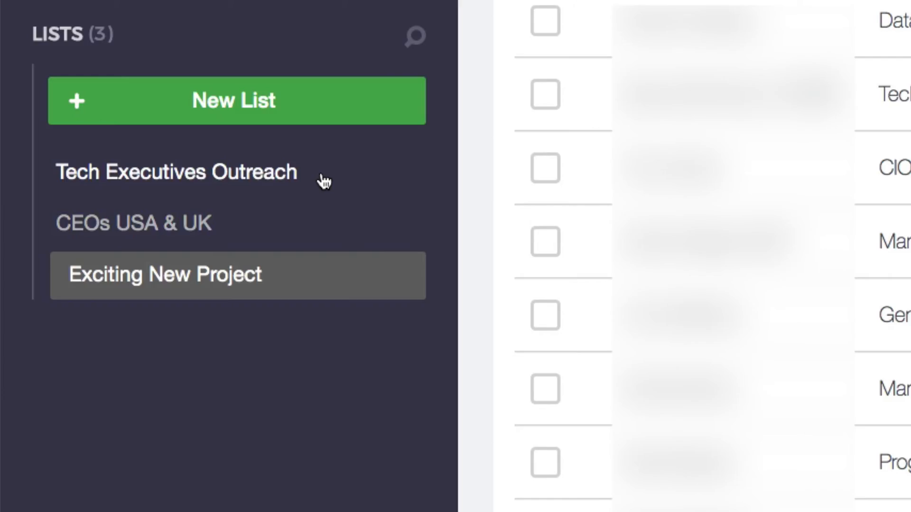
Select the new Tech Executives Outreach list in the LISTS sidebar.
{"action": "left_click", "coordinate": [174, 172]}
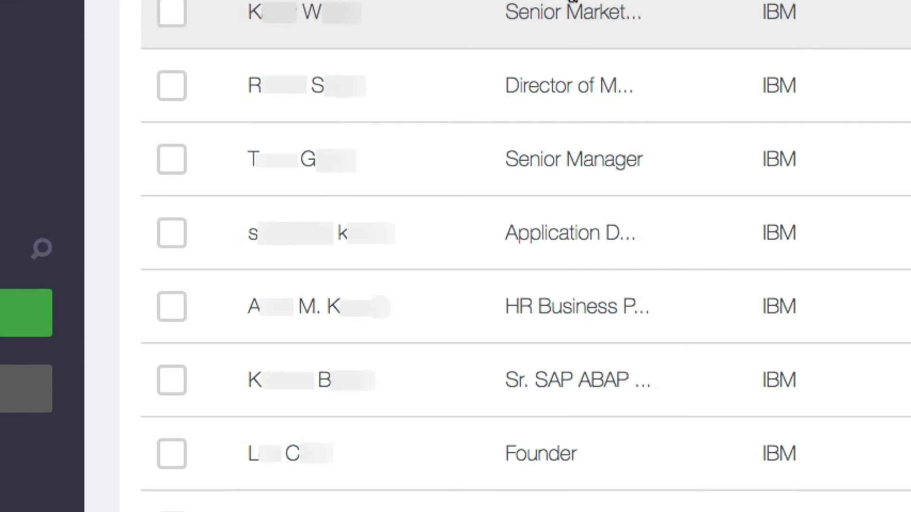
{"action": "mouse_move", "coordinate": [404, 311]}
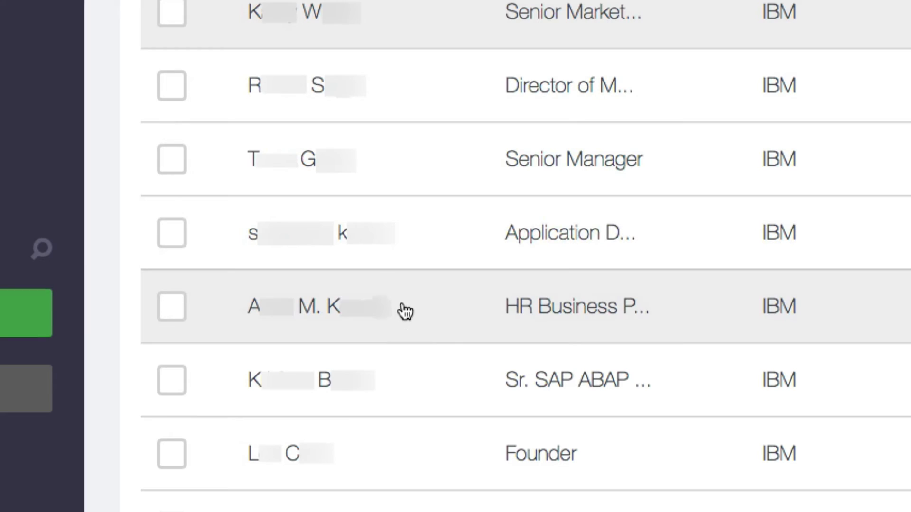
View the HR Business Partner lead's contact panel, then close it back to the list.
{"action": "left_click", "coordinate": [404, 307]}
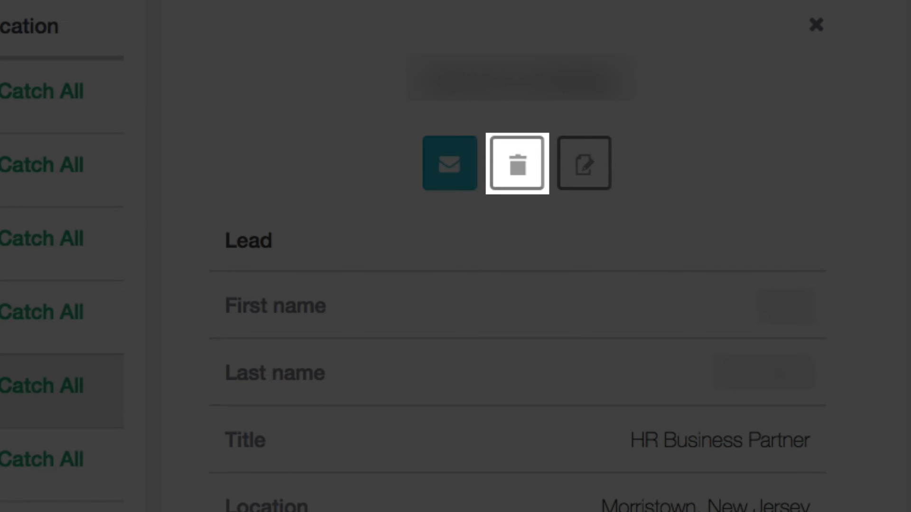
{"action": "mouse_move", "coordinate": [585, 164]}
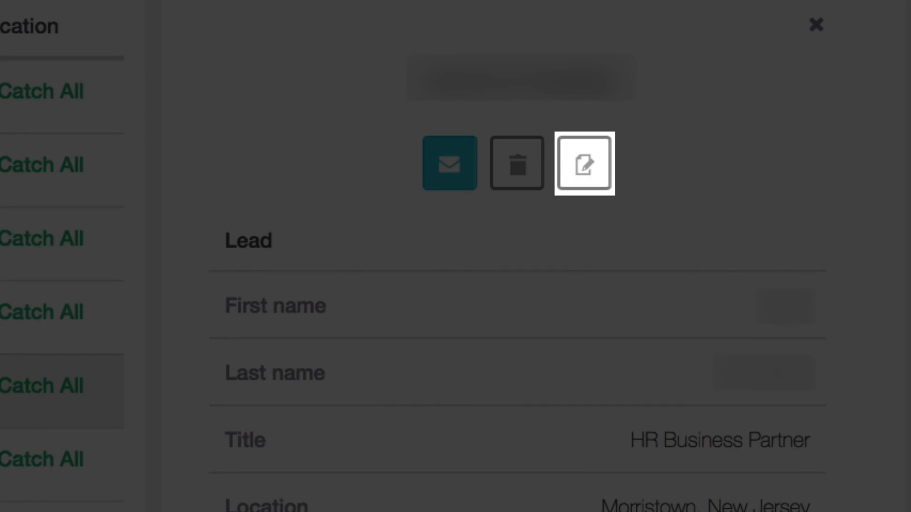
{"action": "left_click", "coordinate": [584, 164]}
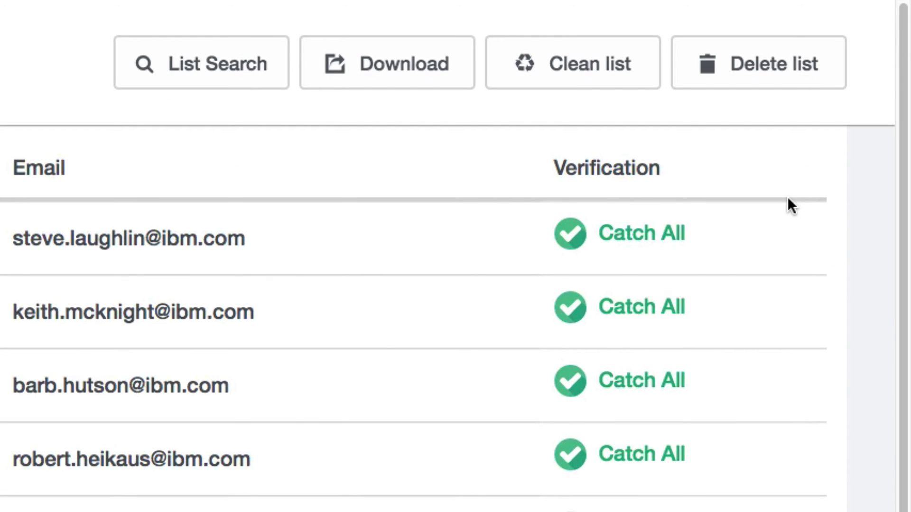
{"action": "mouse_move", "coordinate": [87, 102]}
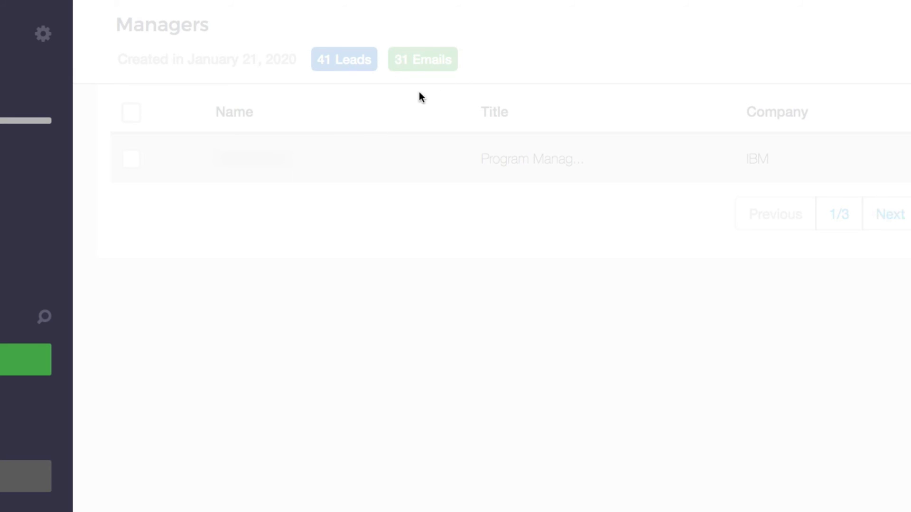
Show the CSV/Excel download options, then run Clean list to remove duplicate leads.
{"action": "left_click", "coordinate": [387, 63]}
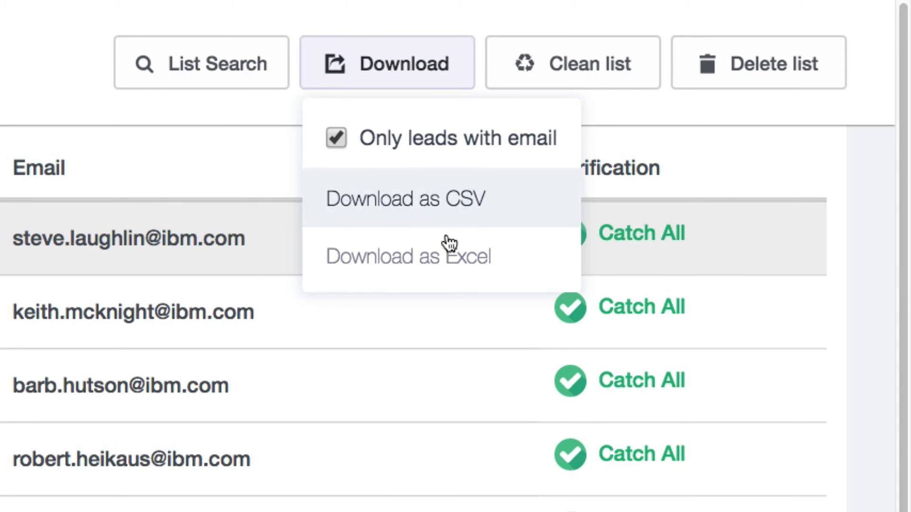
{"action": "mouse_move", "coordinate": [603, 79]}
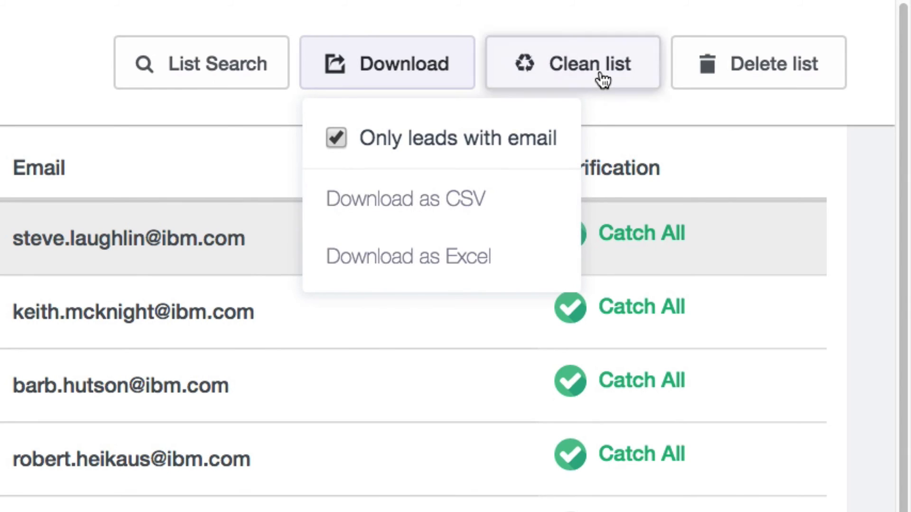
{"action": "left_click", "coordinate": [573, 63]}
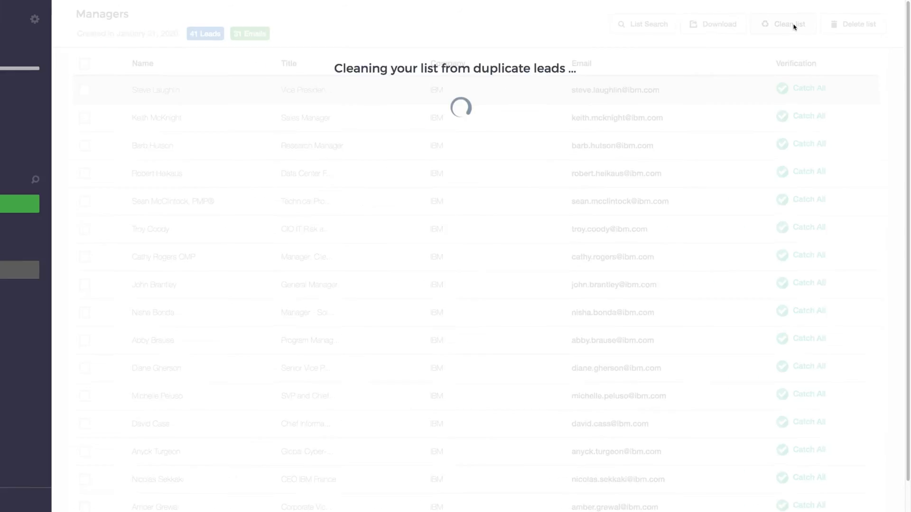